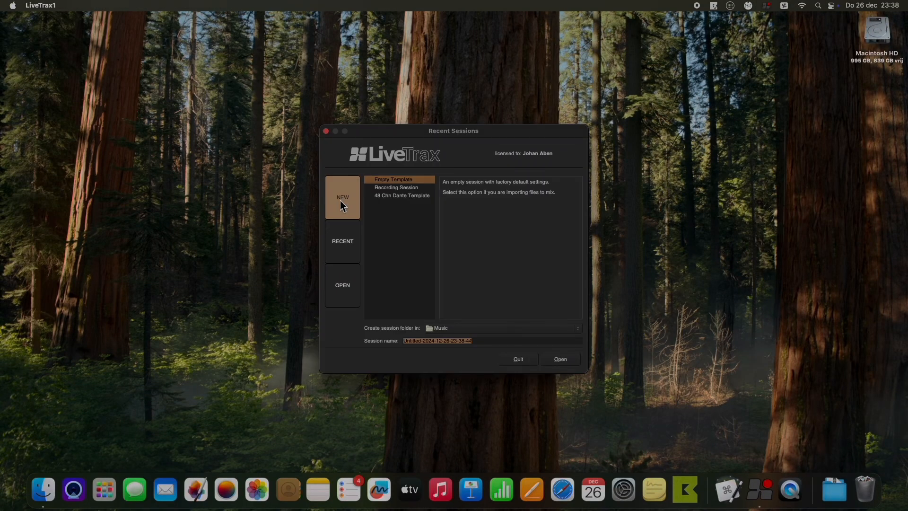
# Select 48 Chn Dante Template (48 kHz, SQ) in the Recent Sessions New list
pyautogui.click(402, 195)
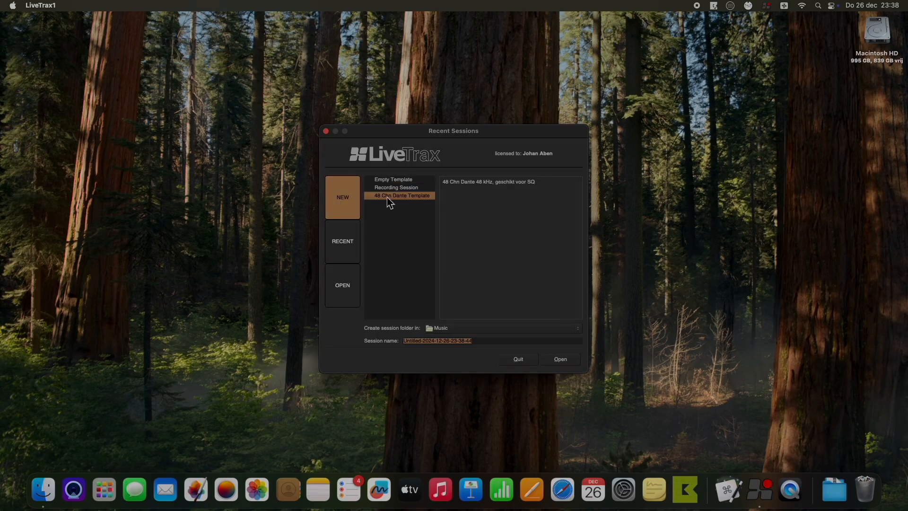